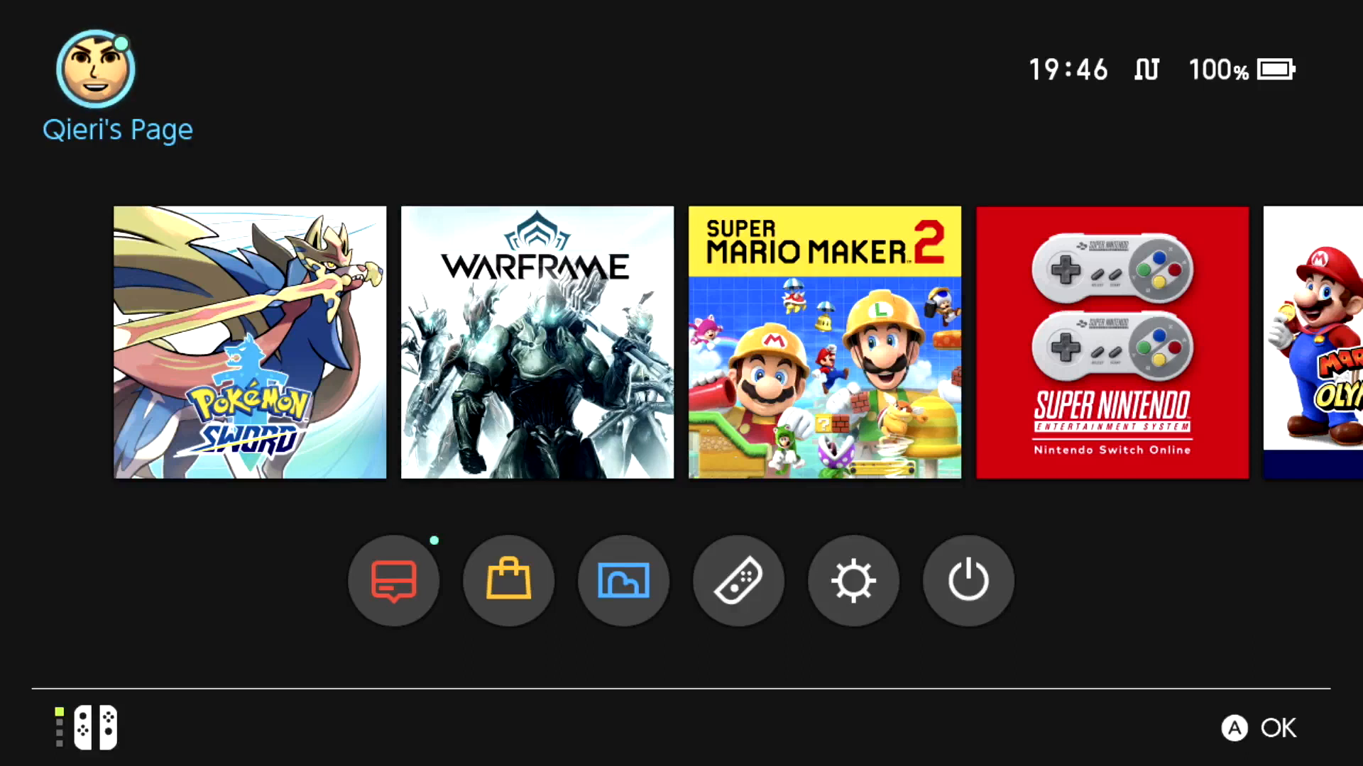
# Step: Reach System Settings from the HOME Menu and show the Internet section's wired status
pyautogui.click(249, 342)
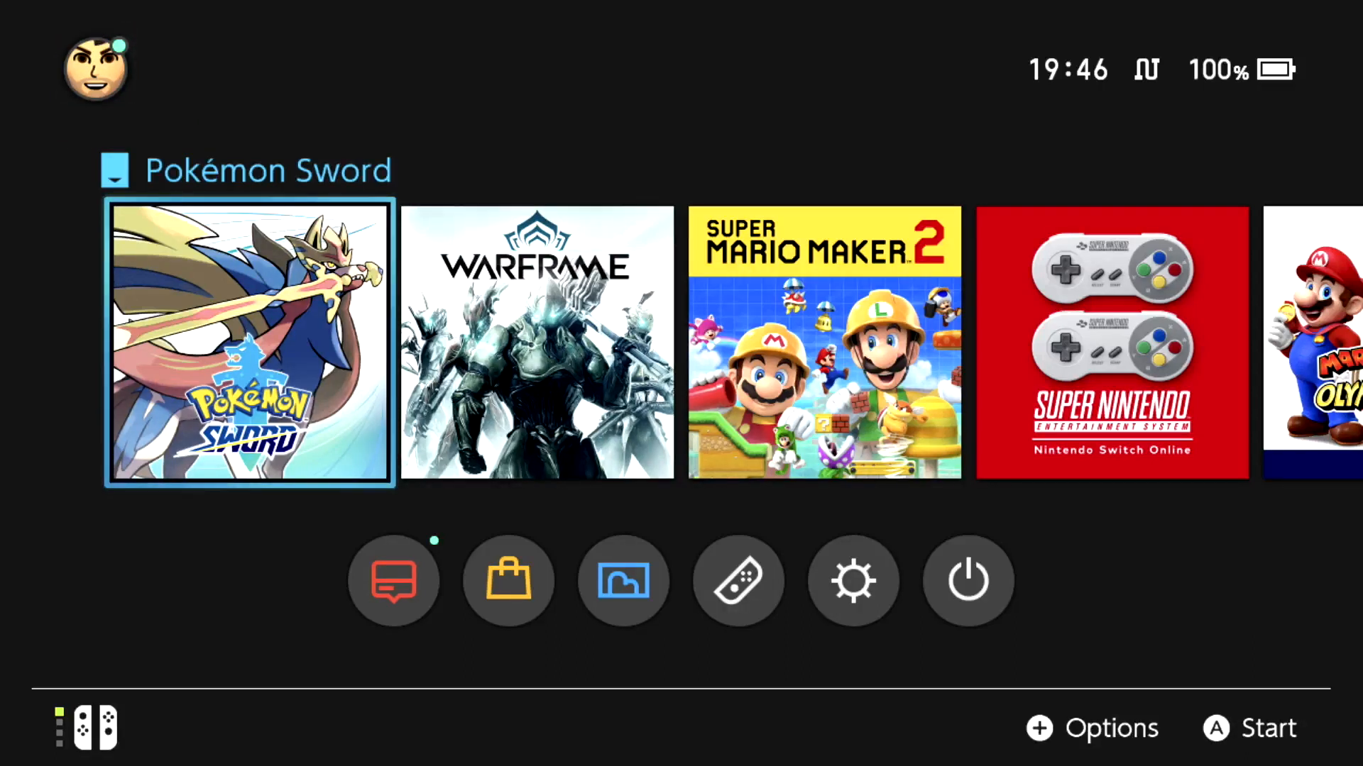
pyautogui.click(94, 68)
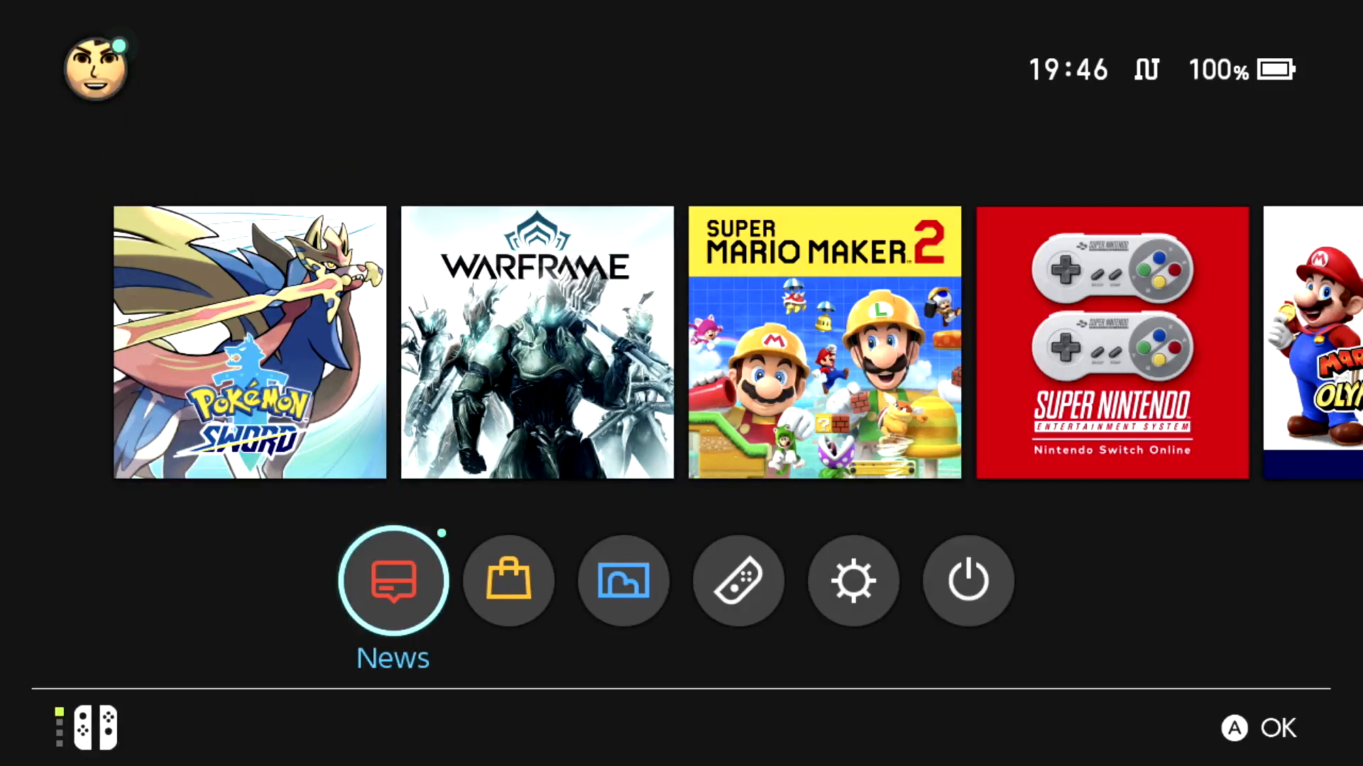
pyautogui.click(853, 580)
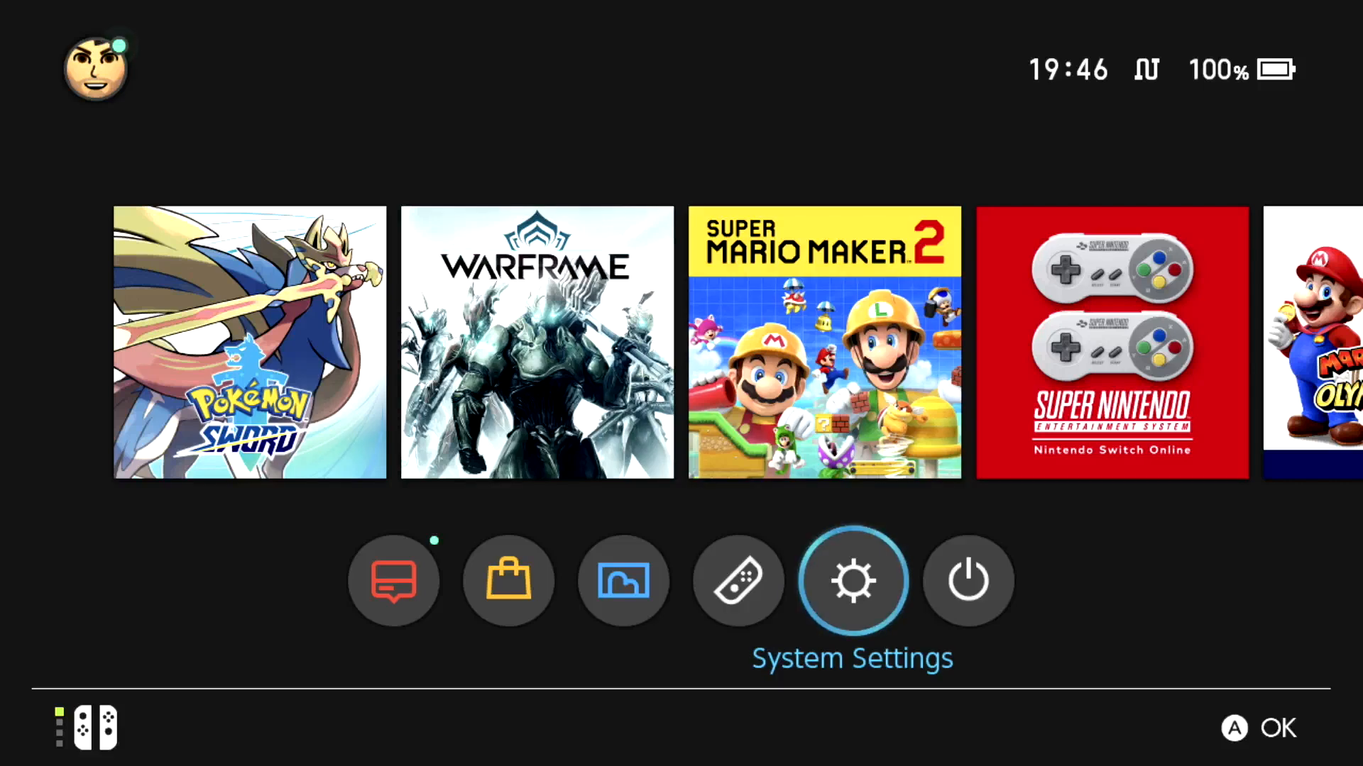
pyautogui.click(852, 580)
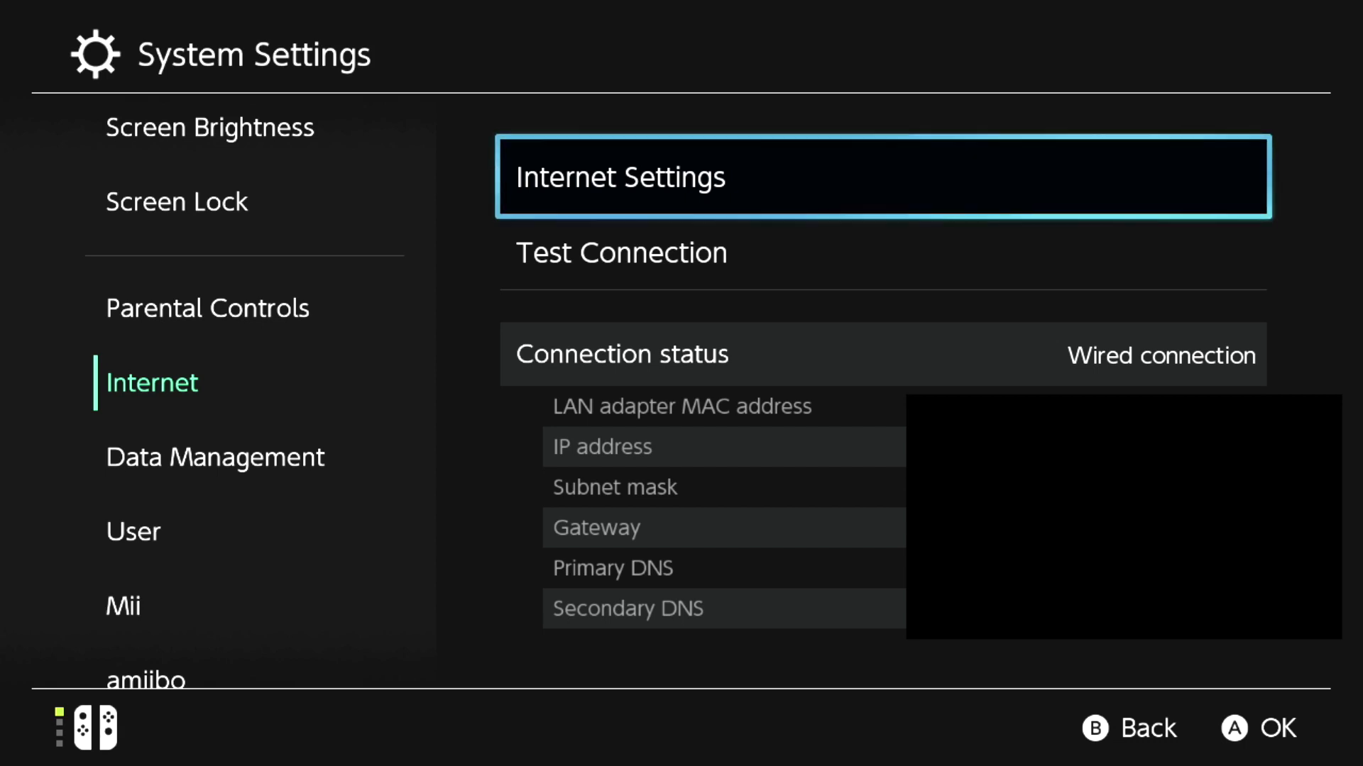
# Step: Enter Internet Settings for the wired connection to reach its IP Address Settings choices
pyautogui.click(880, 177)
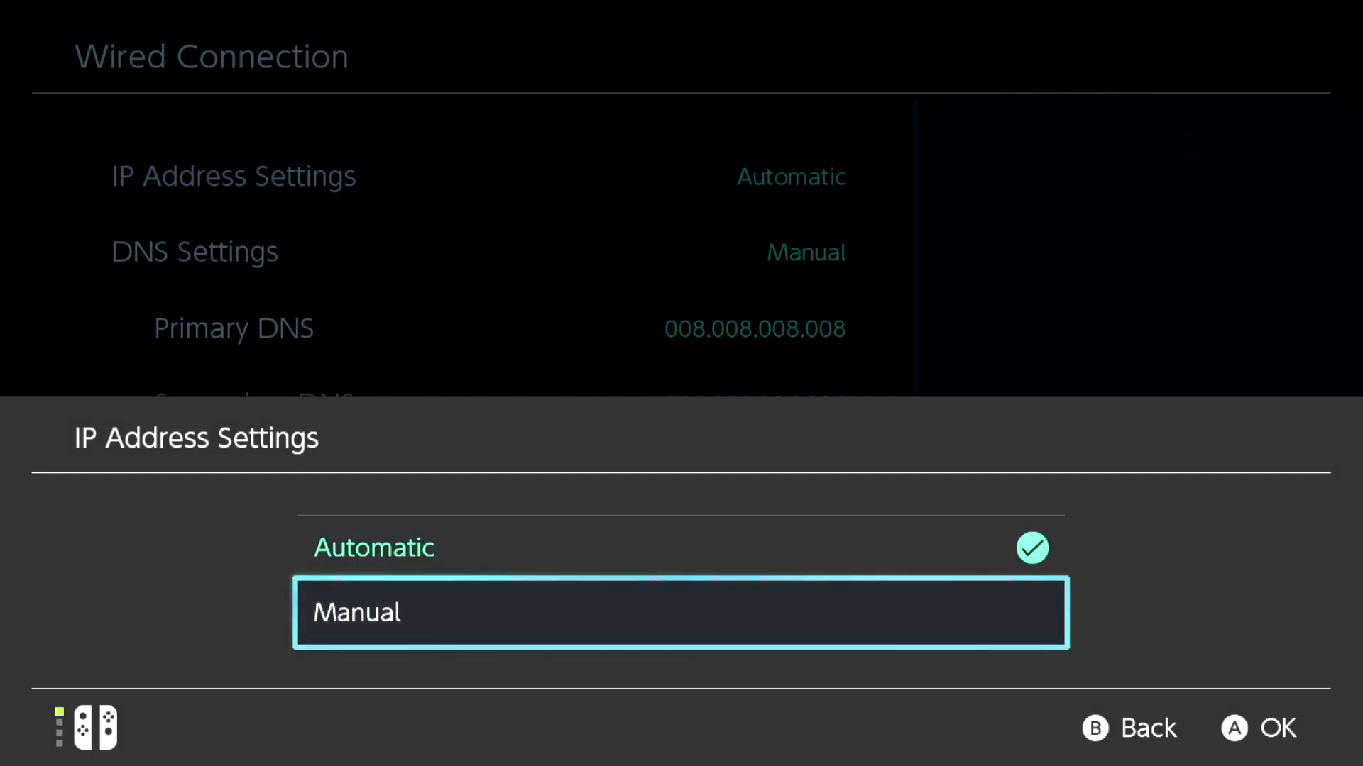
# Step: Set IP Address Settings to Manual, revealing IP address, subnet mask and gateway fields
pyautogui.click(682, 612)
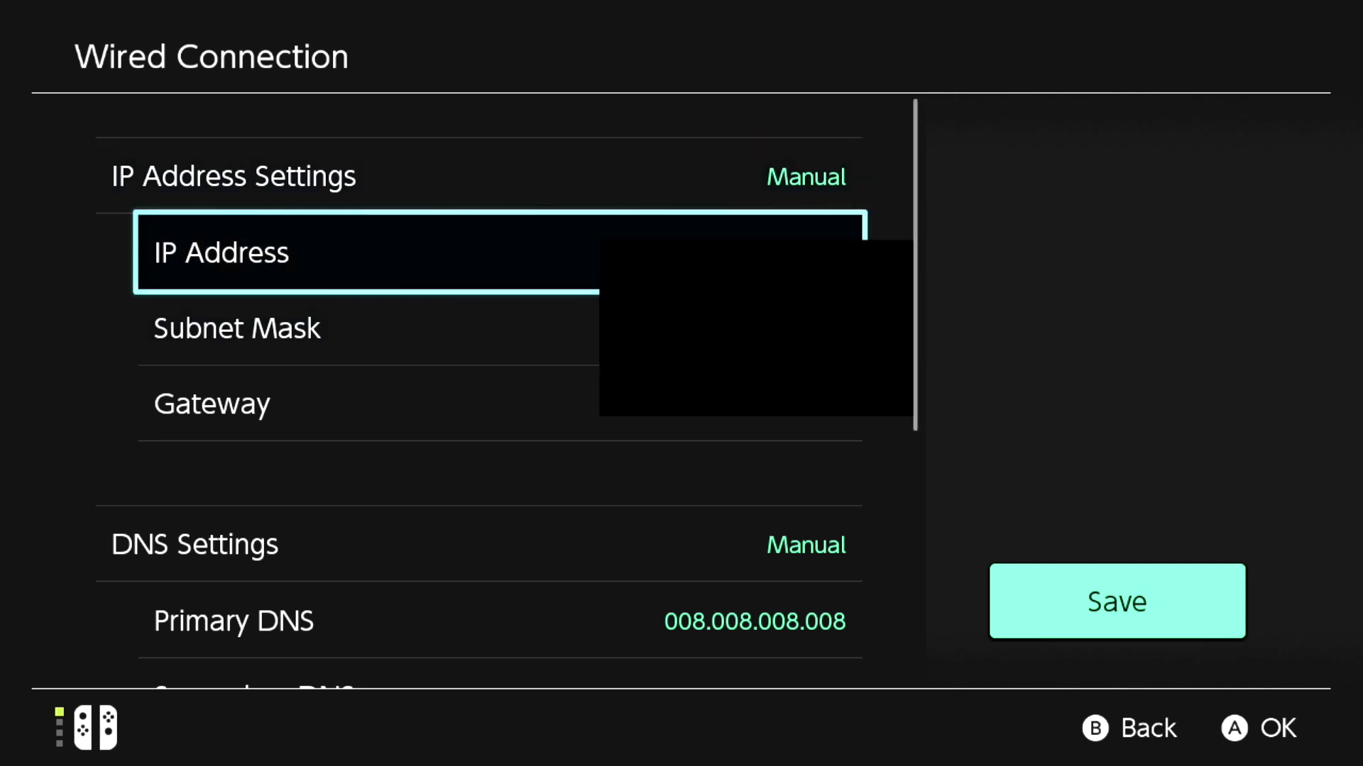
pyautogui.press('Up')
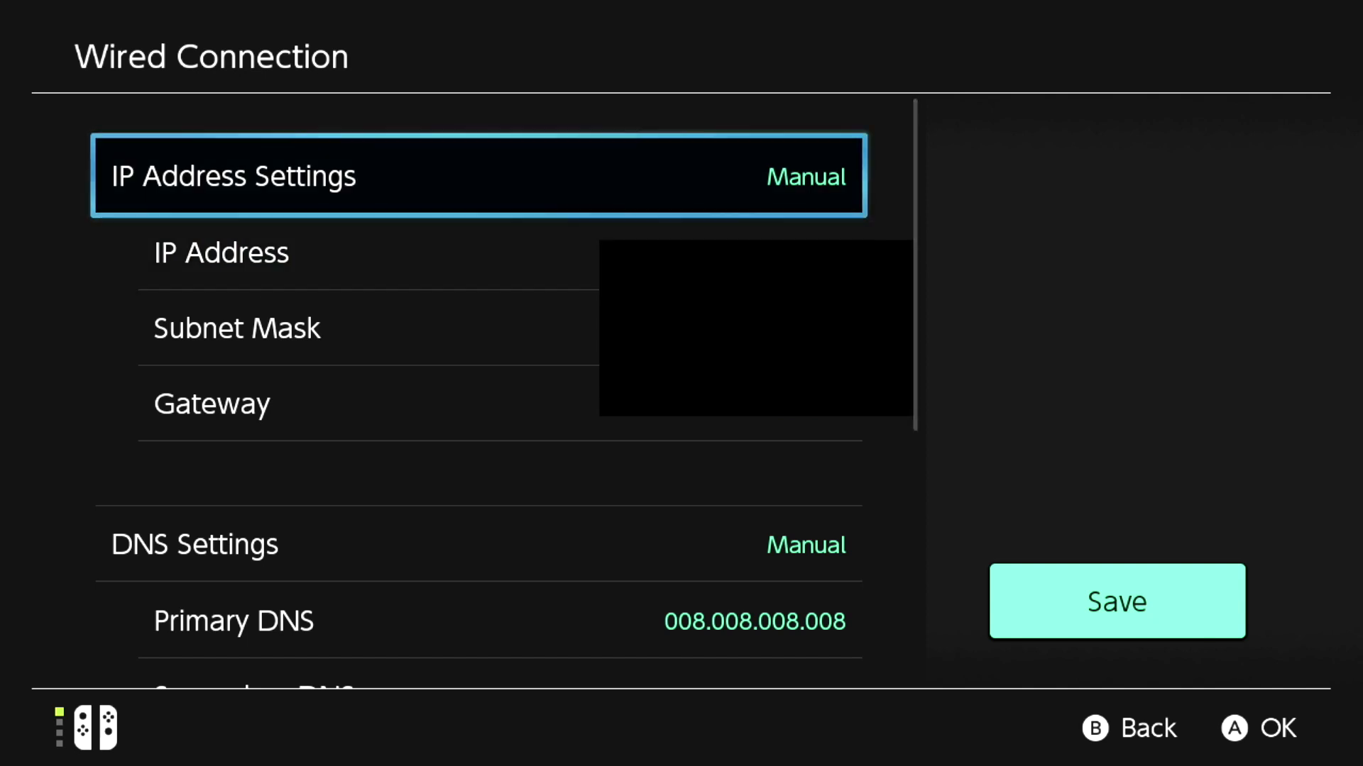